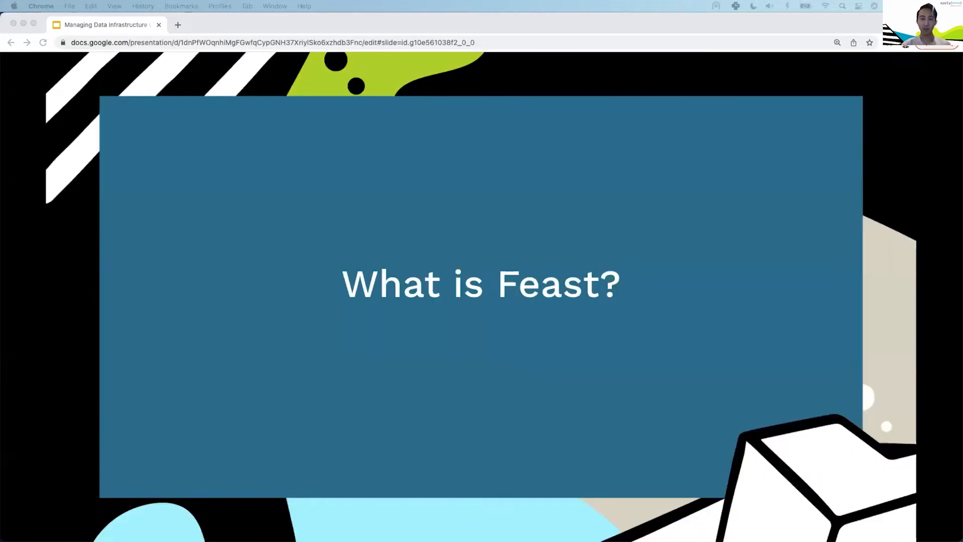
Advance past the Data Infrastructure diagram to the 'Managing Data Infrastructure' section slide.
key("Right")
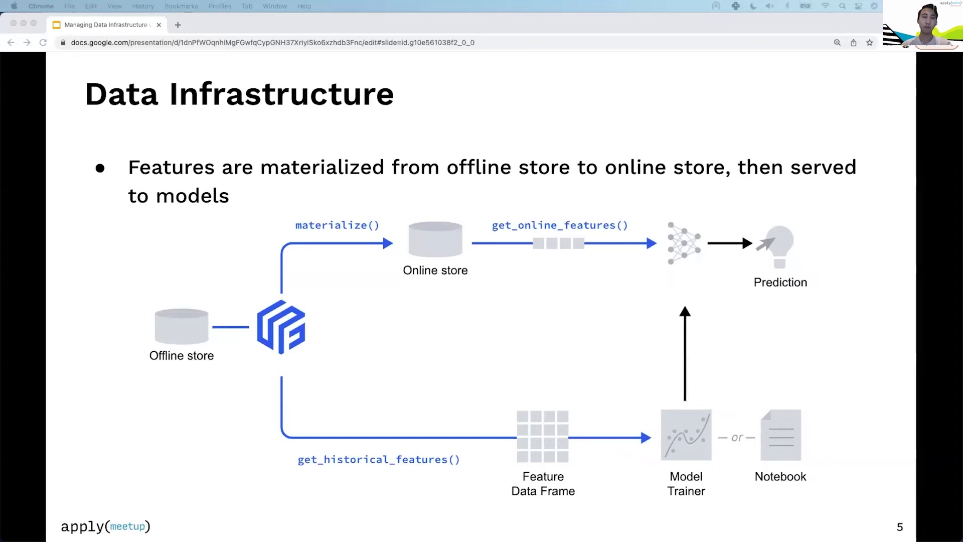
Advance the slideshow to the 'Managing Data Infrastructure' section title slide.
key("Right")
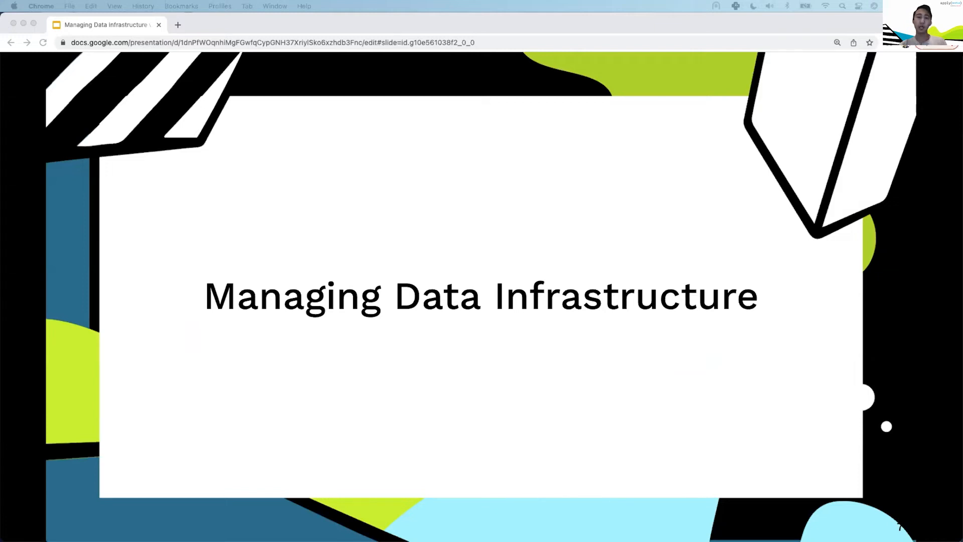
Advance to slide 8 showing feature_store.yaml mapping to DynamoDB and AWS Lambda.
key("Right")
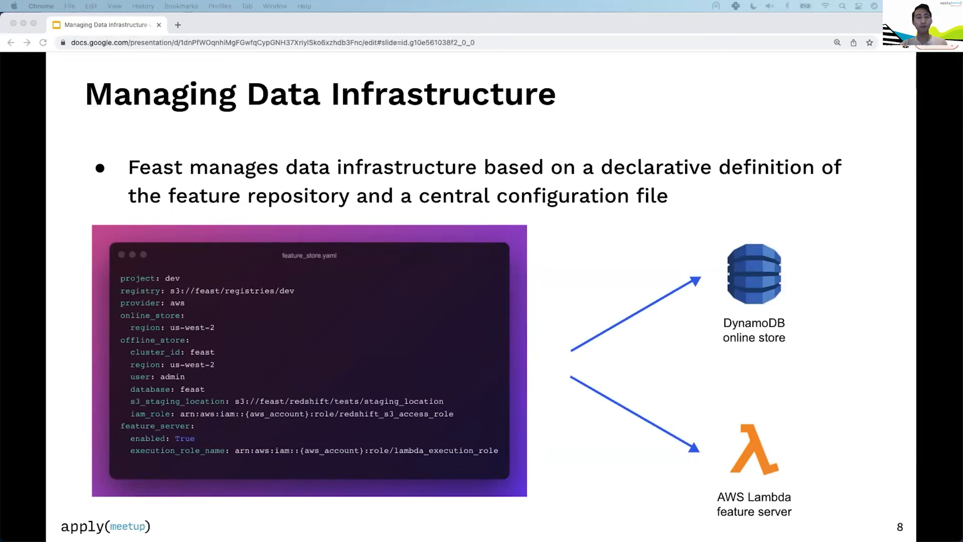
key("right")
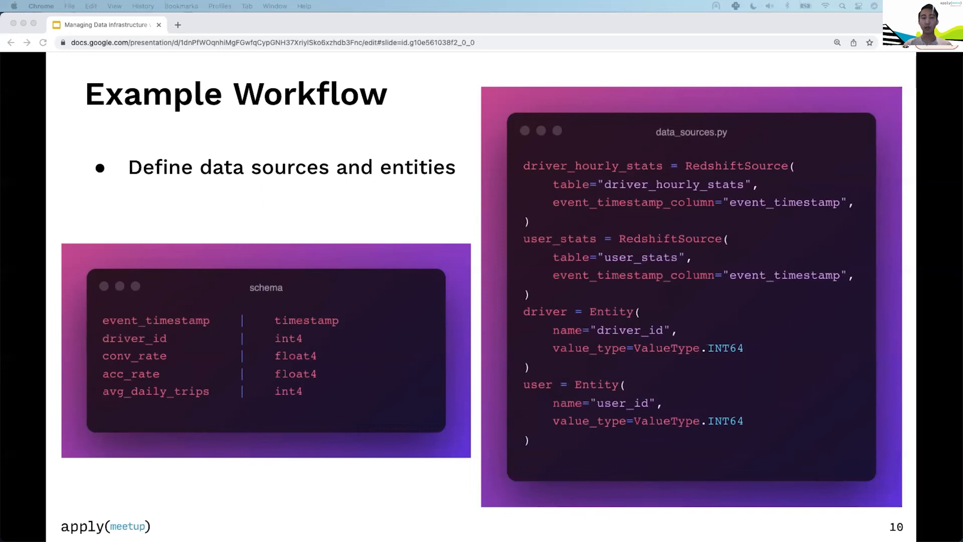
key("right")
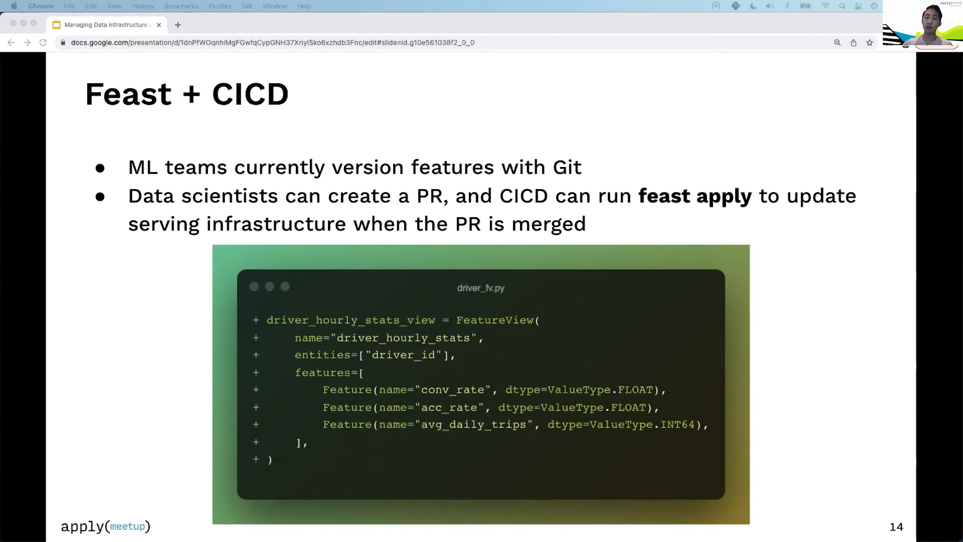
Advance from slide 14 to slide 15 on feast plan auto-commenting on a PR.
key("right")
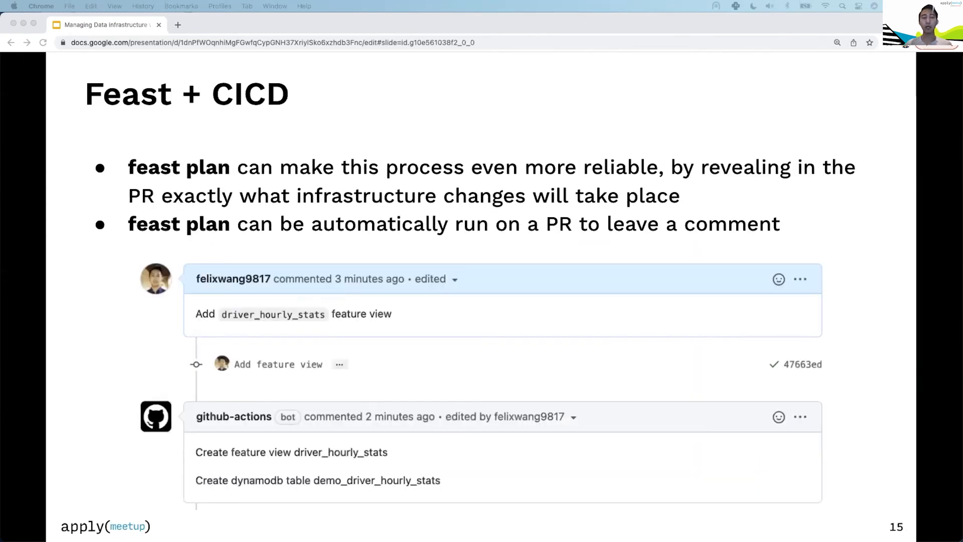